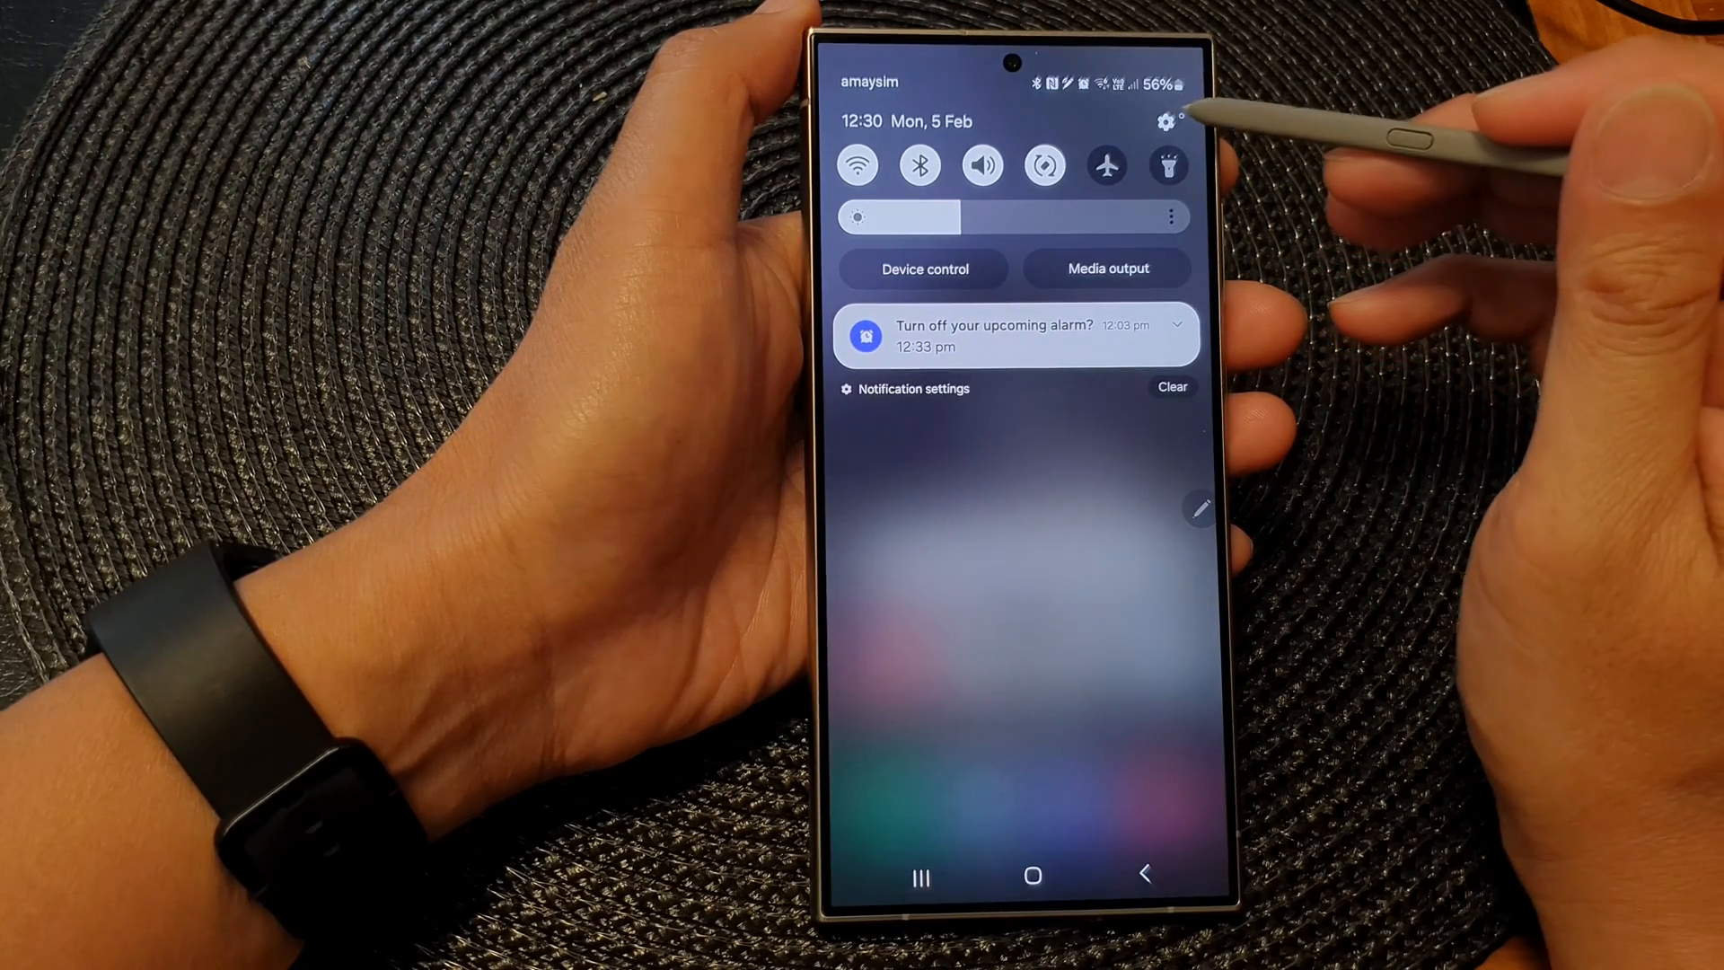
Step: Bring up the main Settings list from the notification panel gear and reach Advanced features
click(1167, 124)
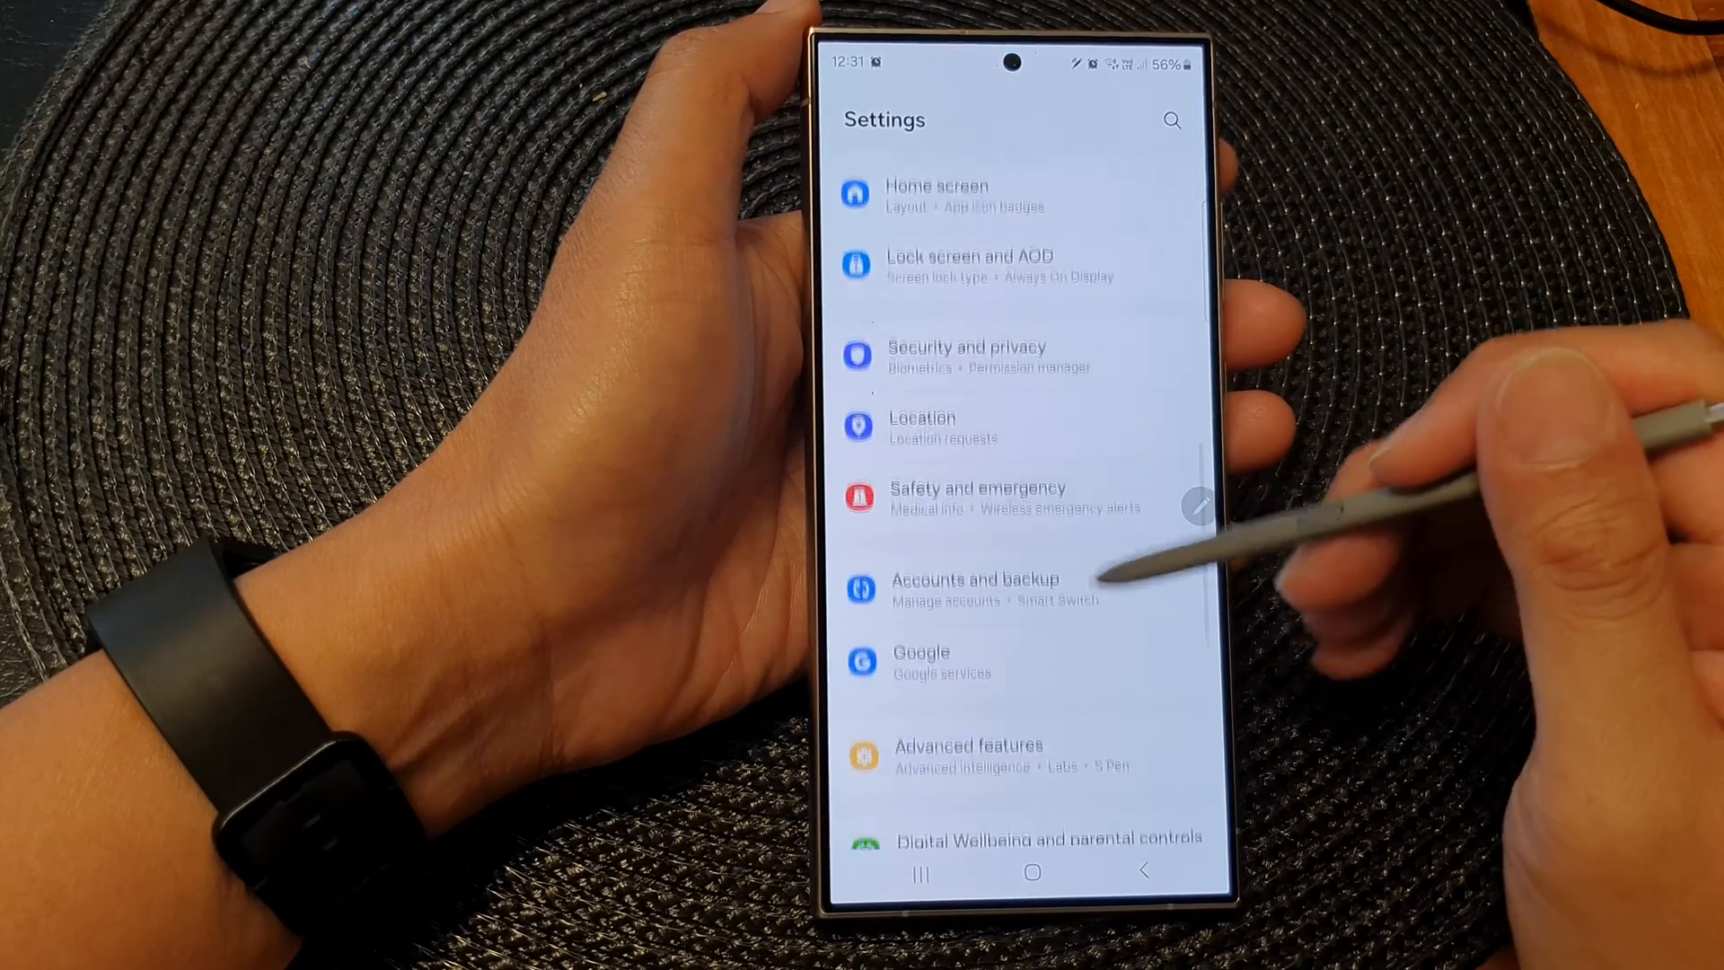
scroll(up, 3)
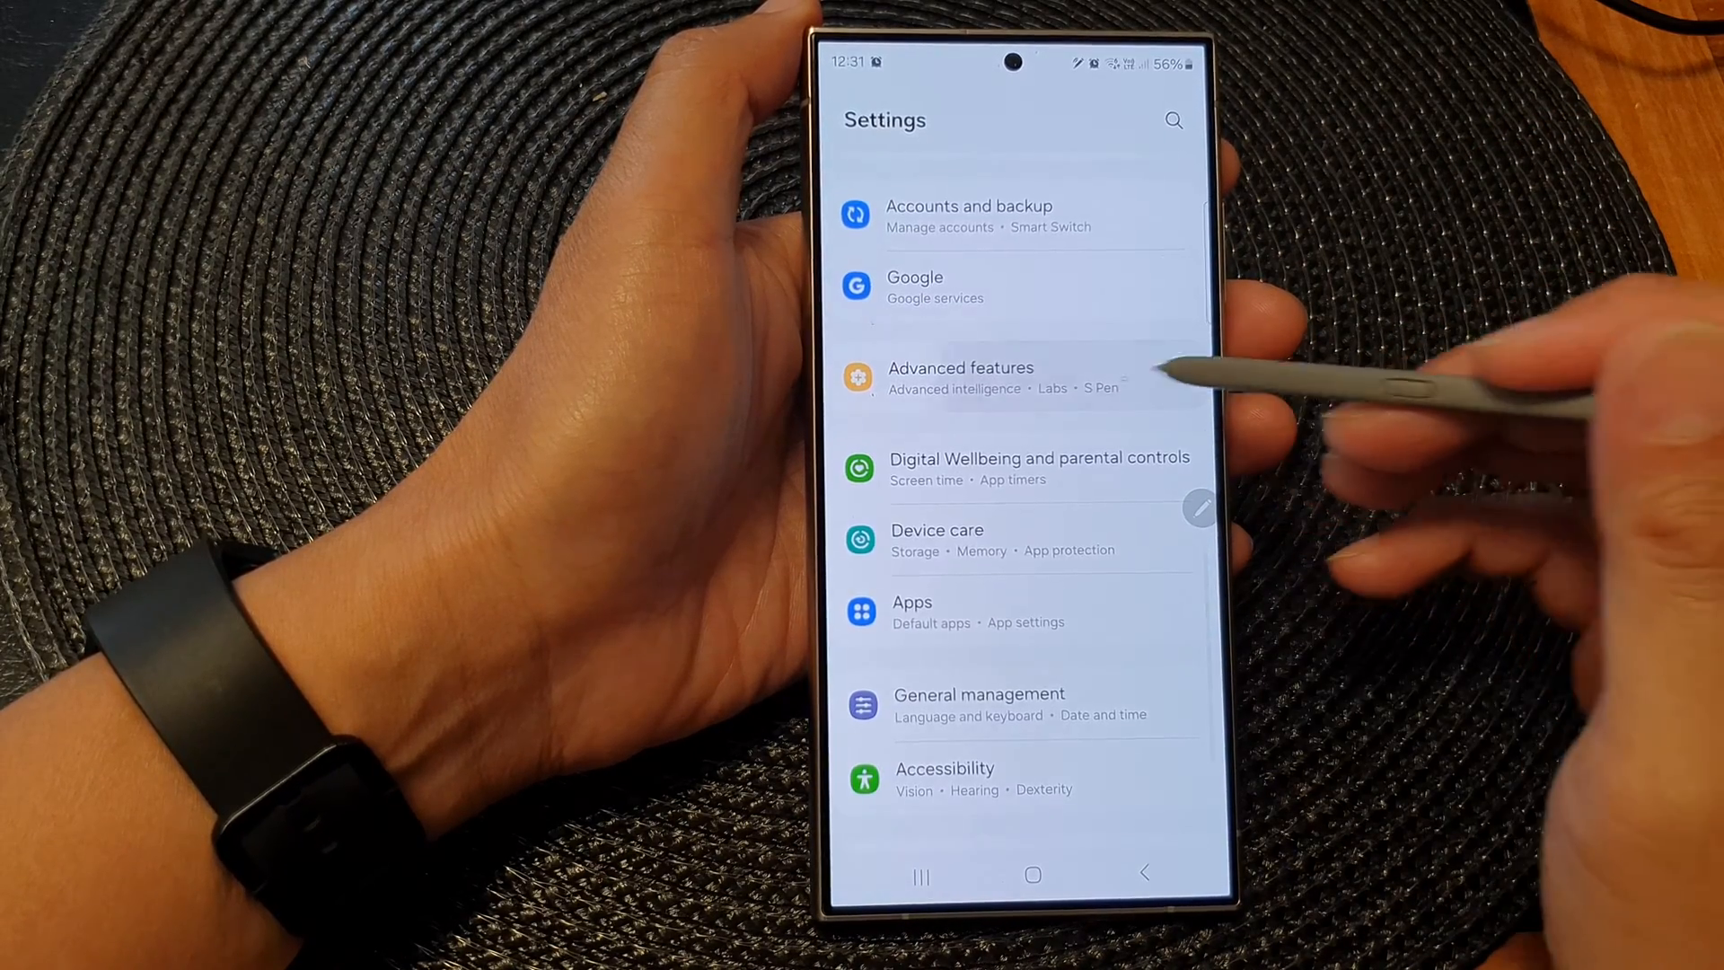
Step: Navigate through Advanced features into the S Pen settings page and reveal More S Pen settings
click(959, 377)
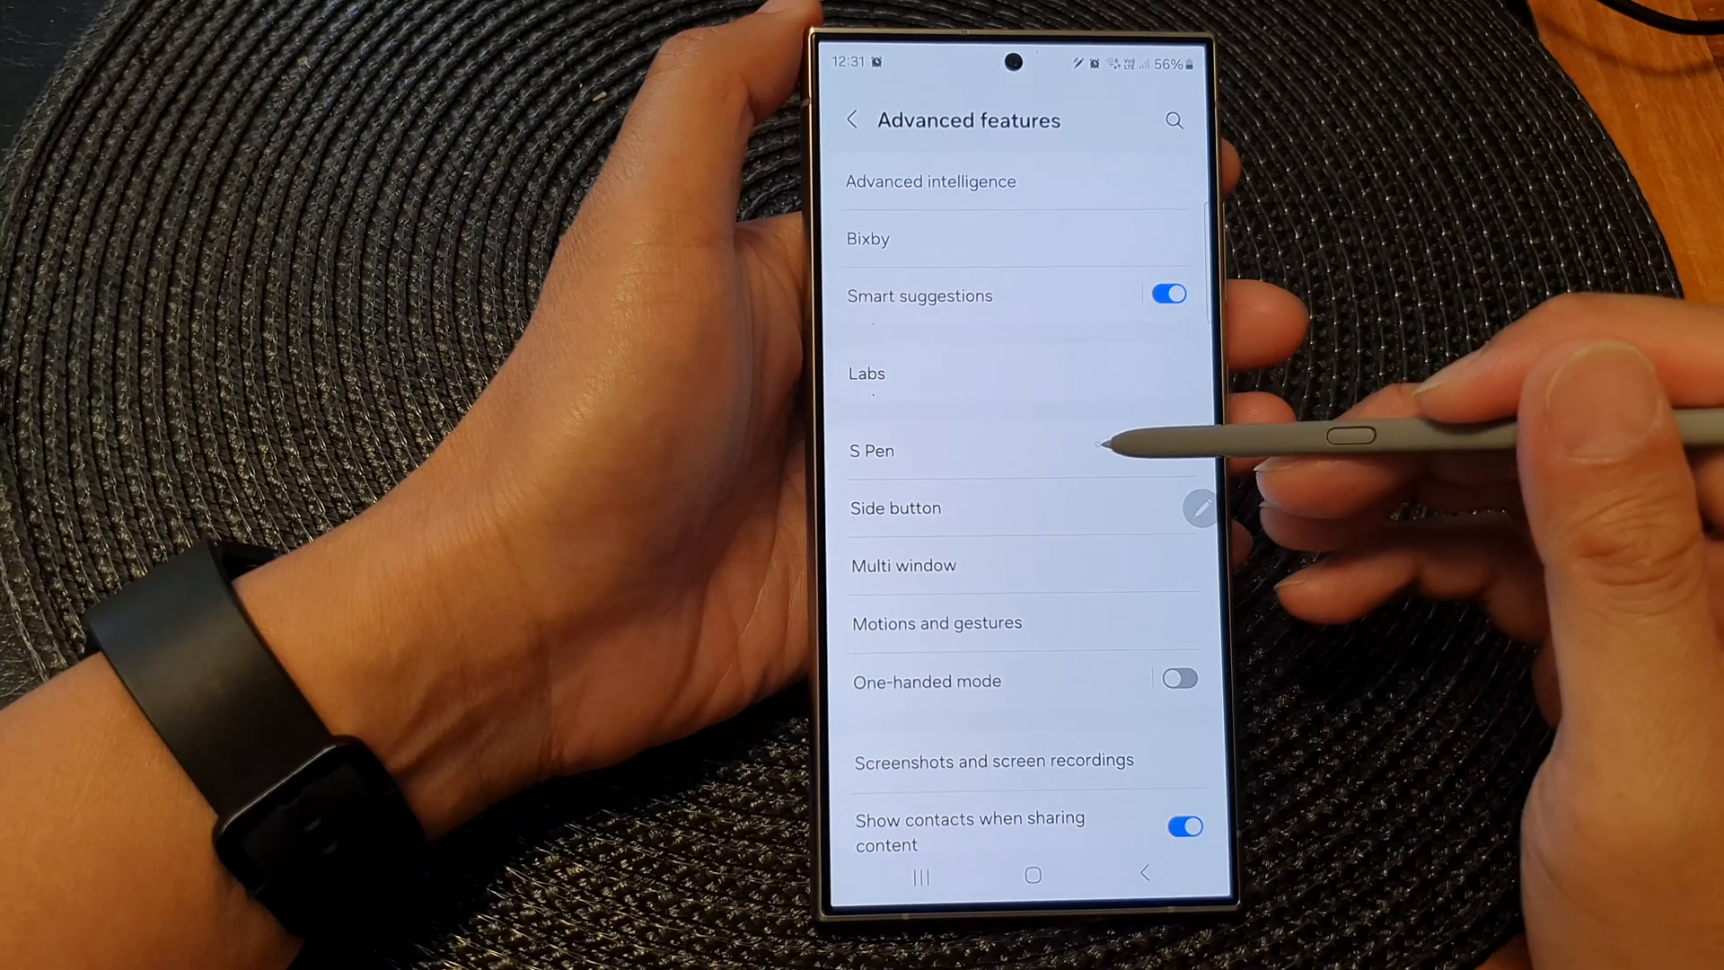
click(871, 451)
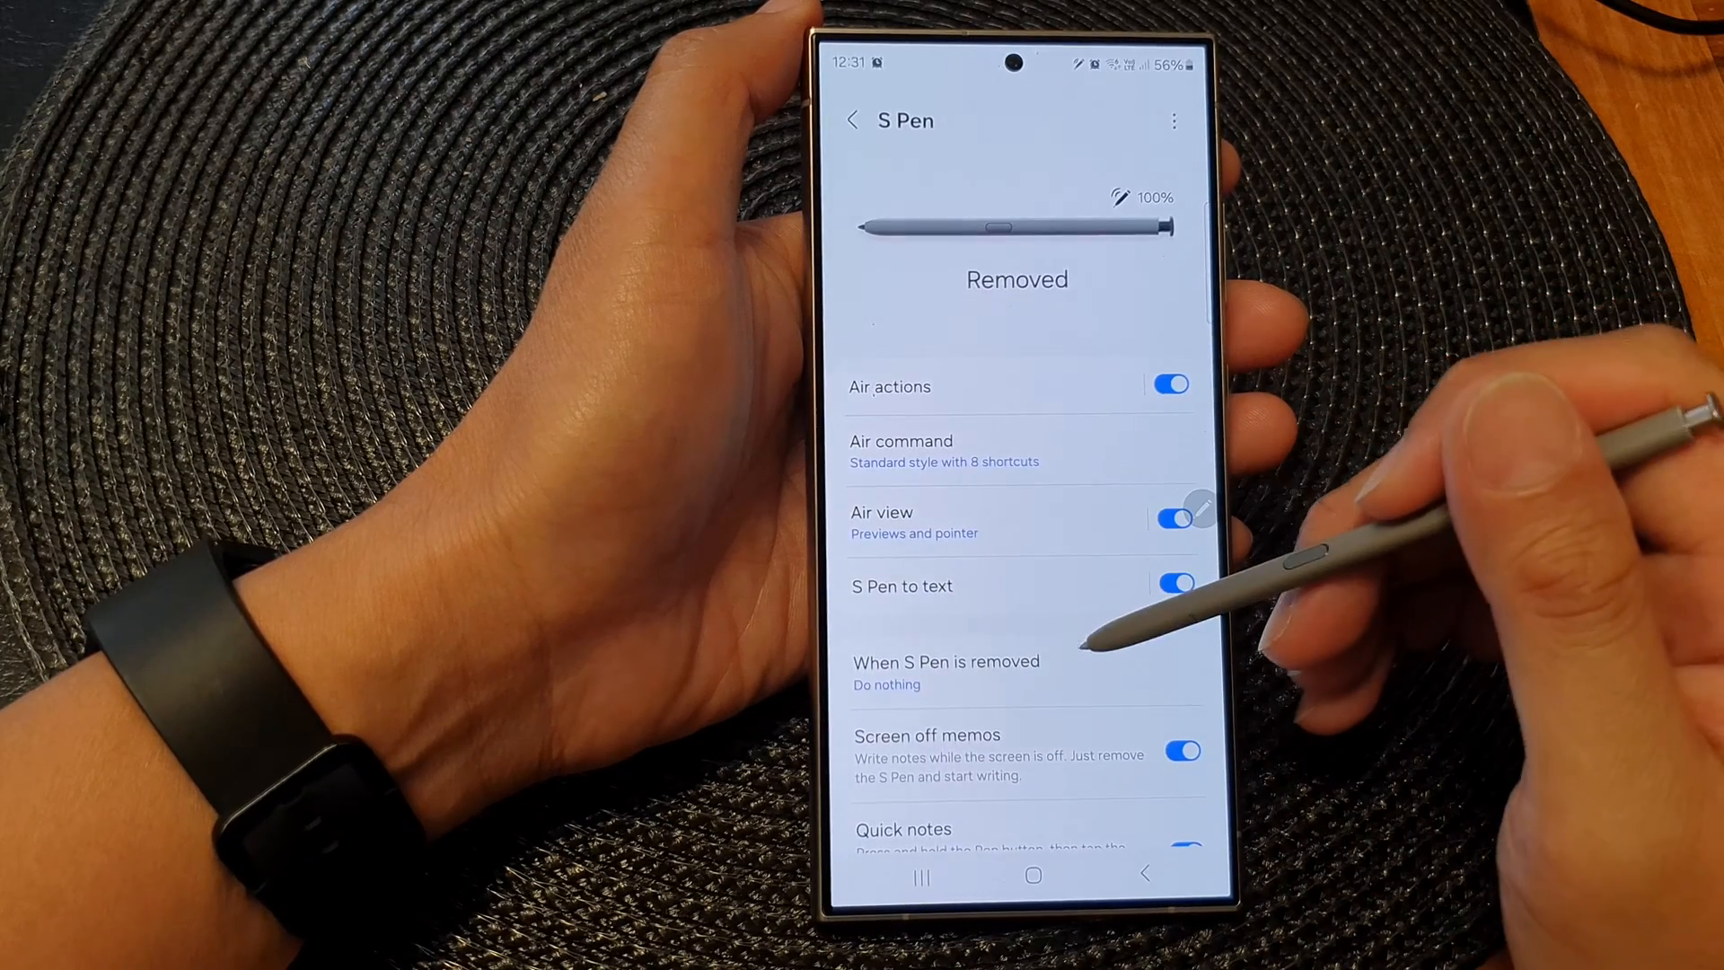
scroll(down, 3)
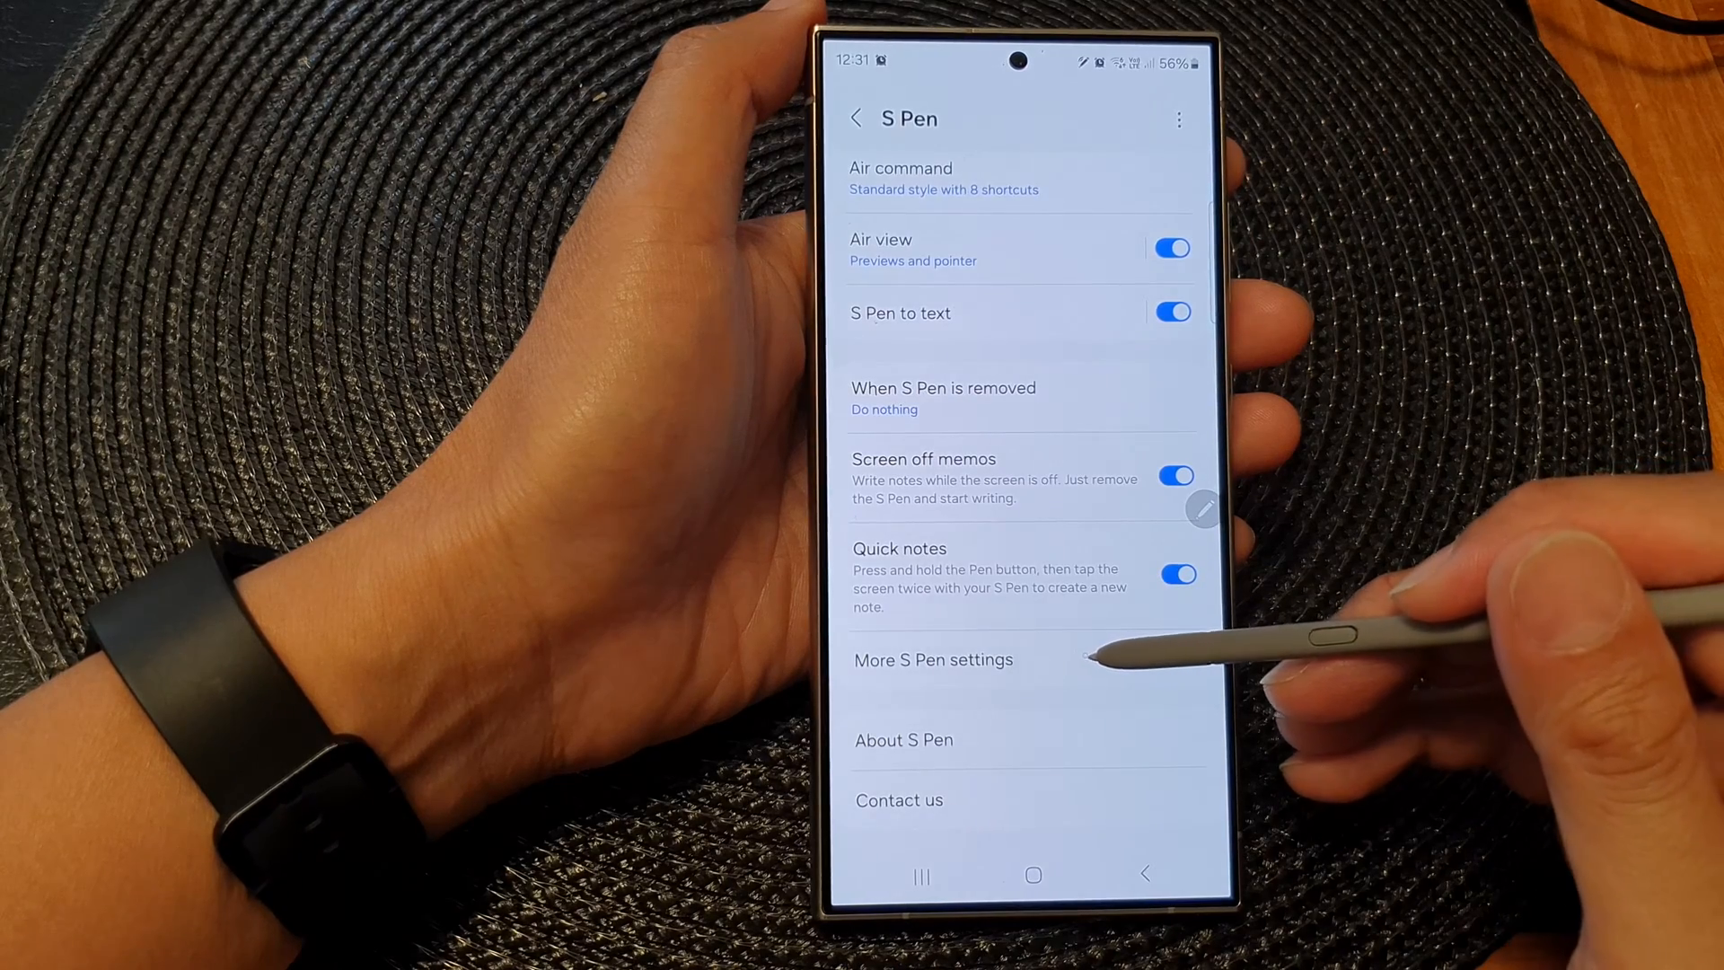
Step: In More S Pen settings, switch Sounds off and back on, then return to the home screen
click(934, 659)
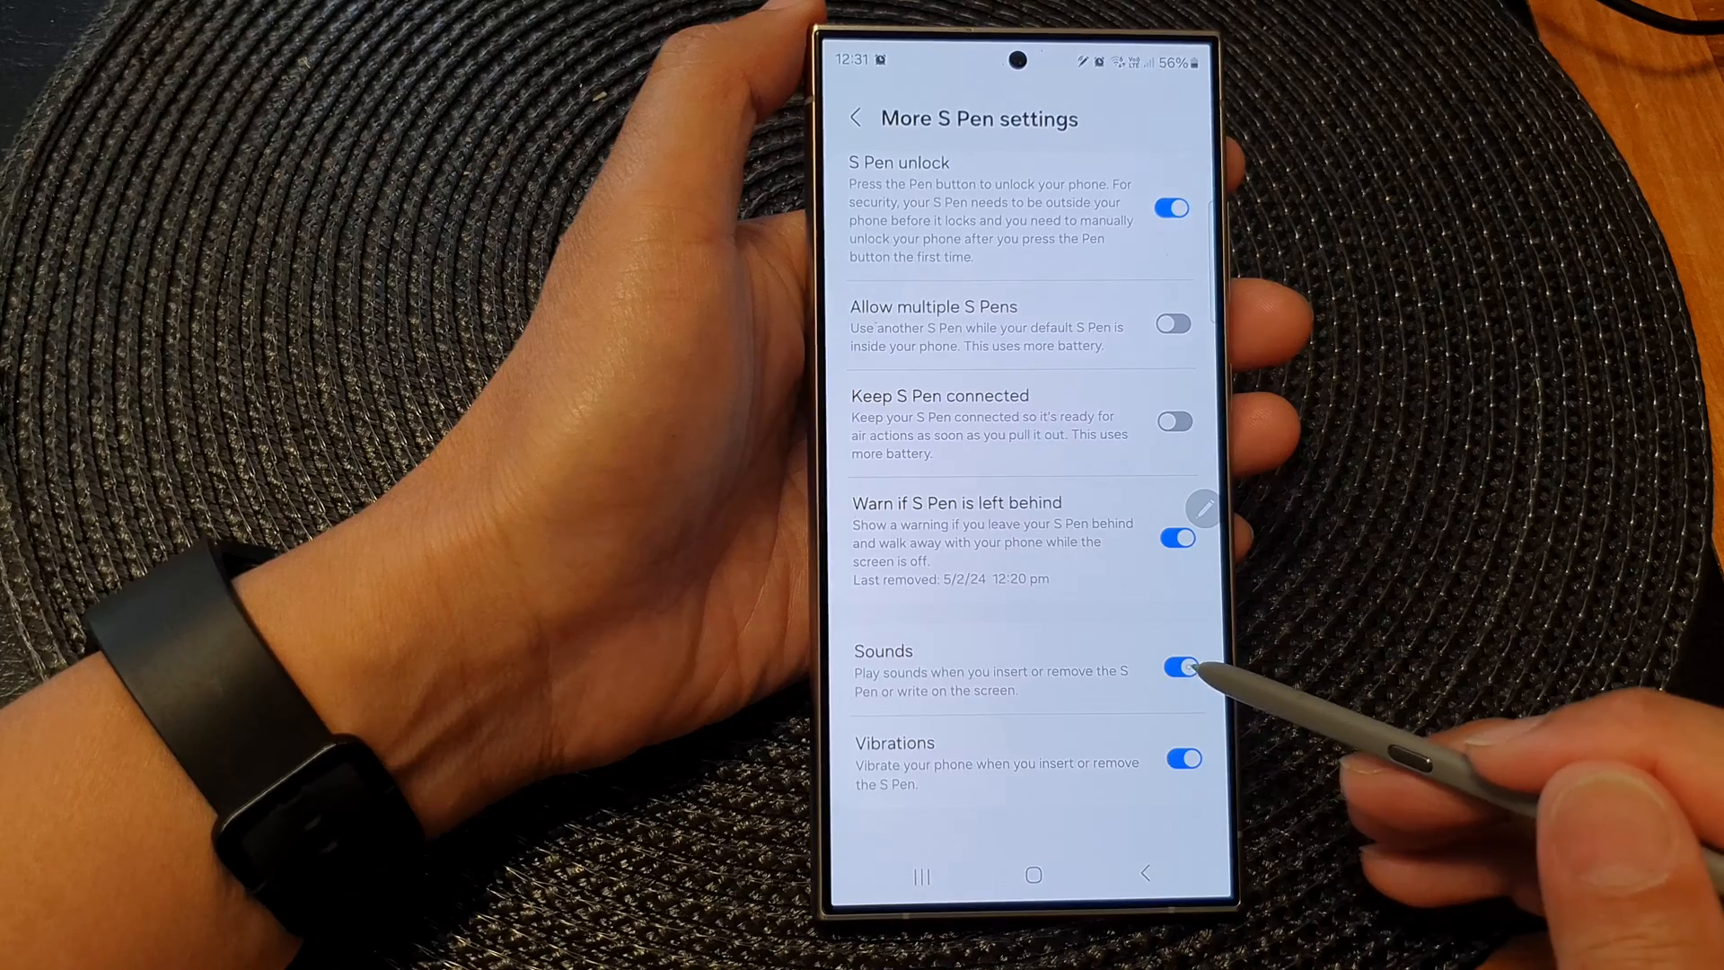
click(1182, 668)
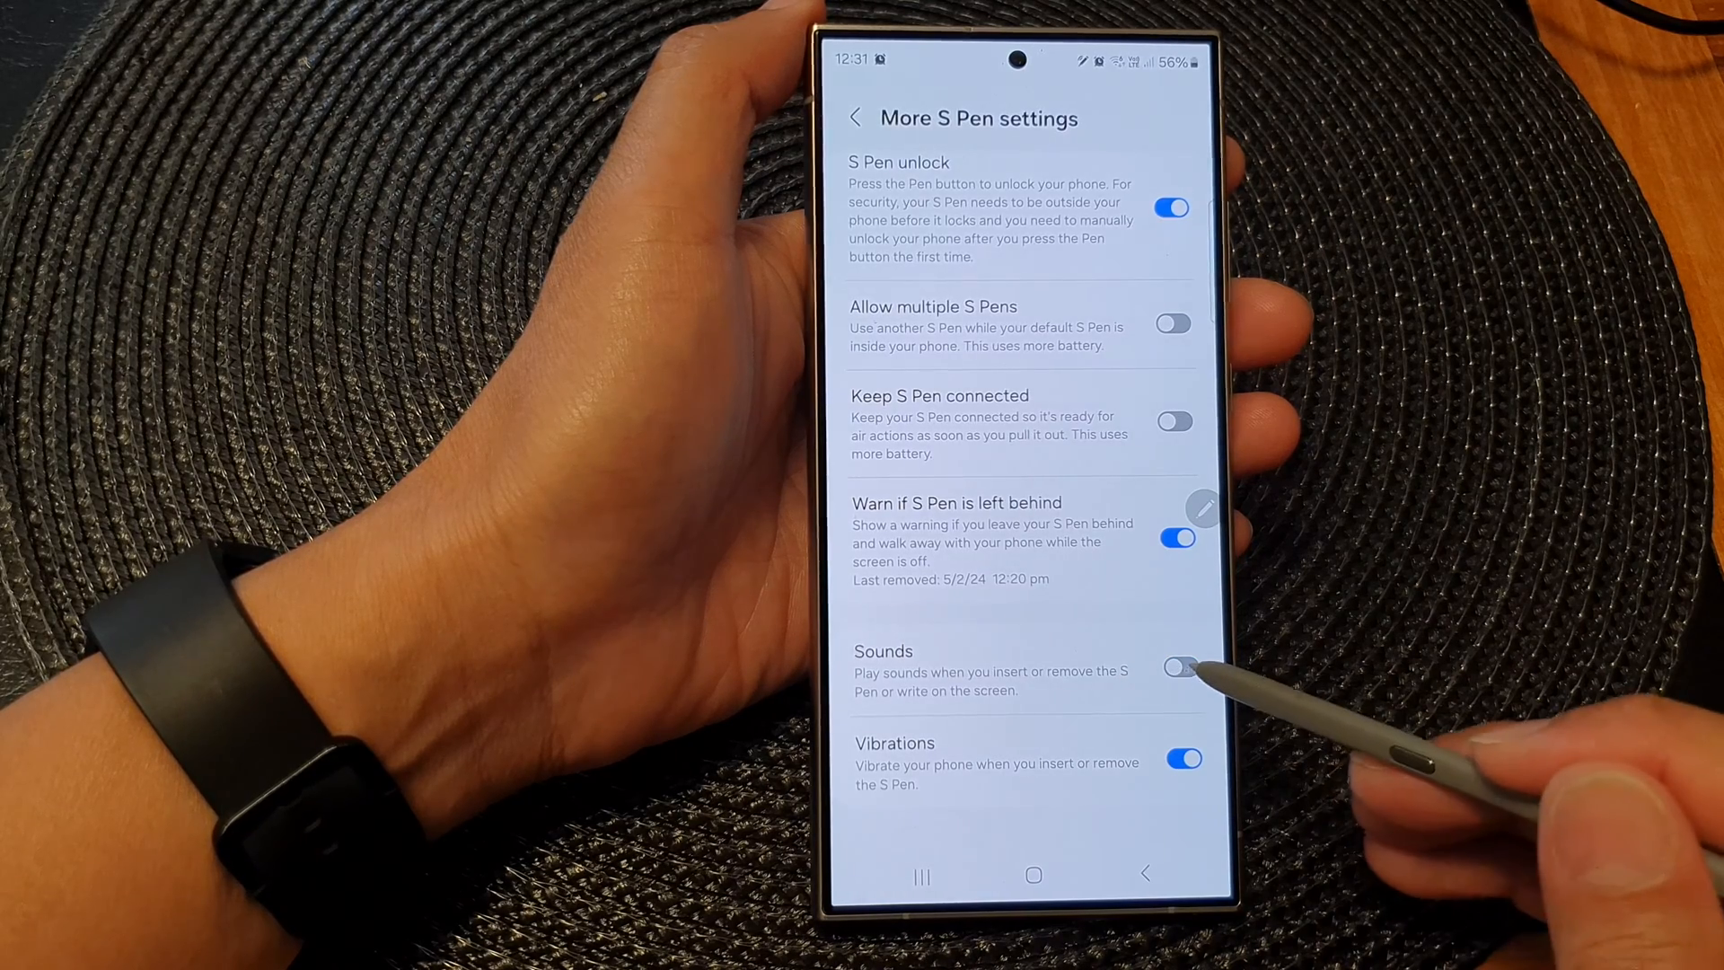
click(1179, 668)
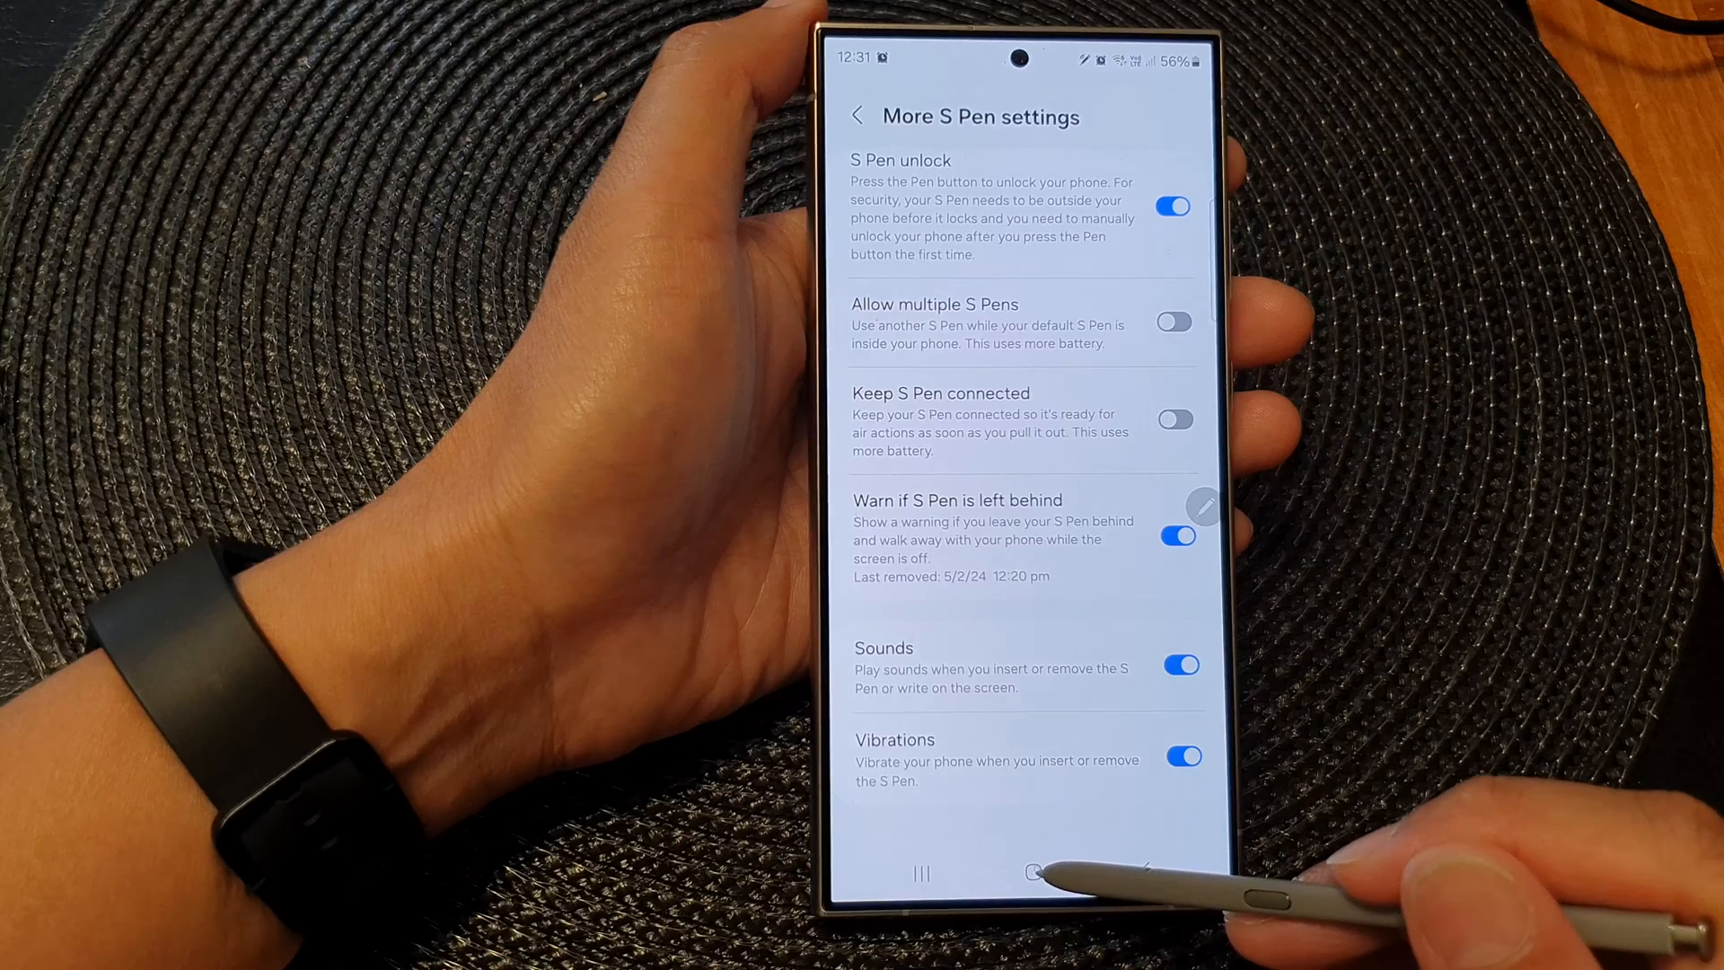
click(1031, 873)
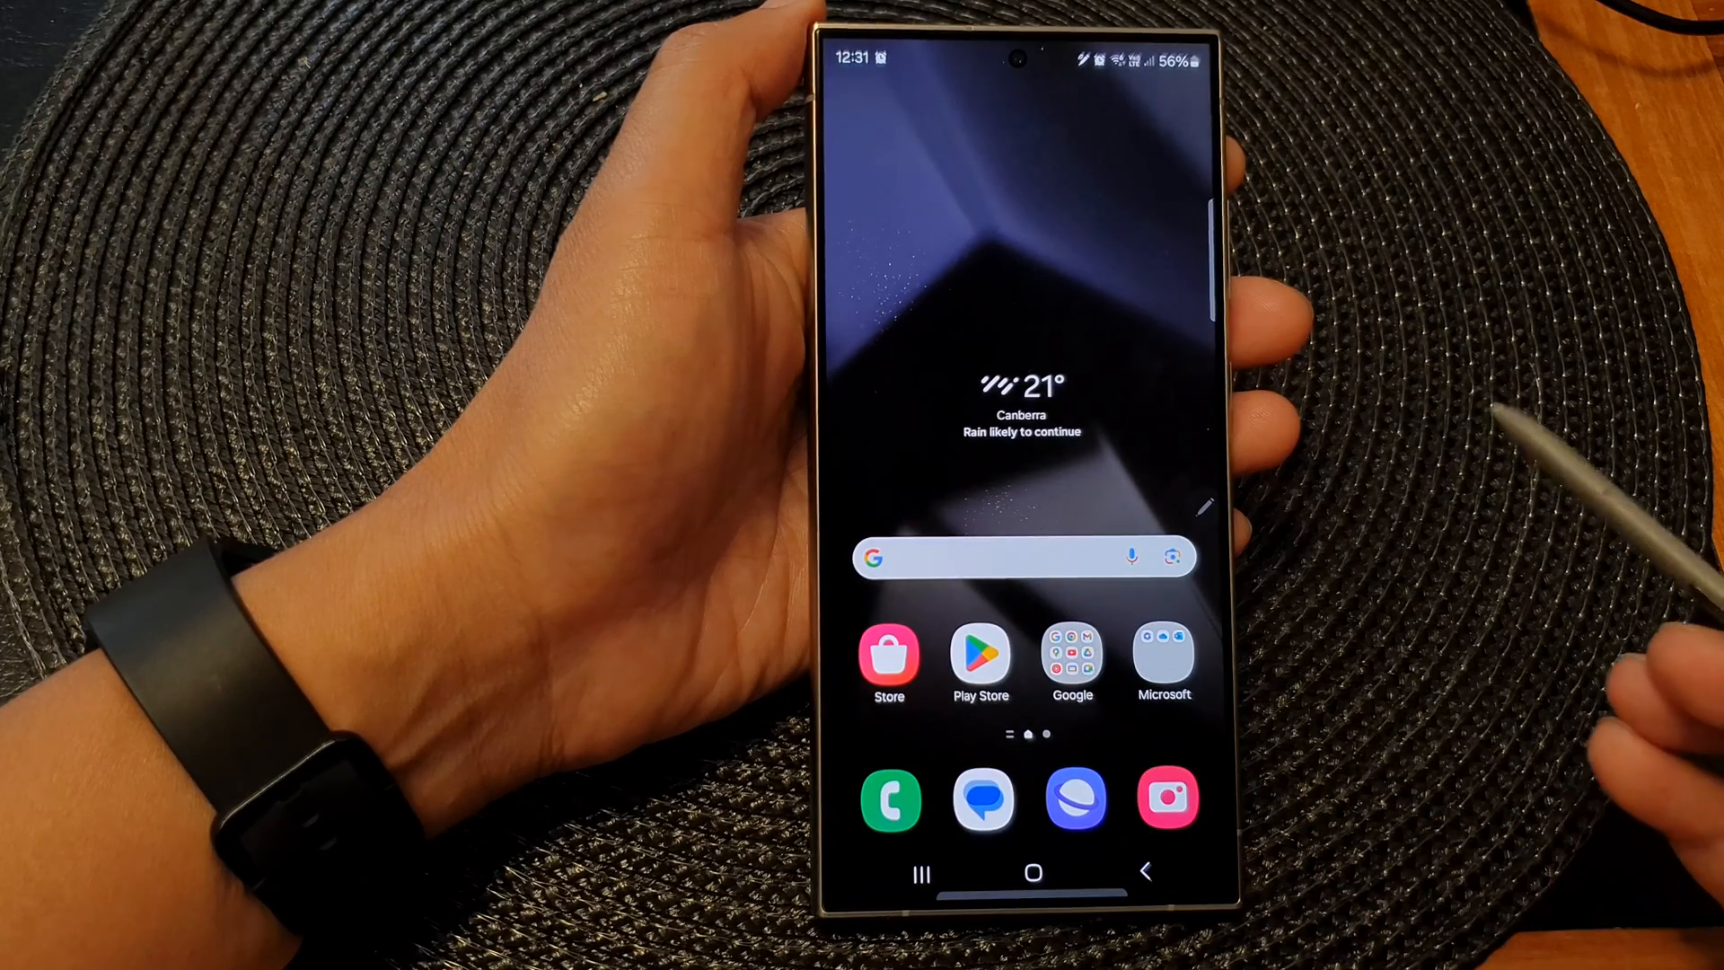